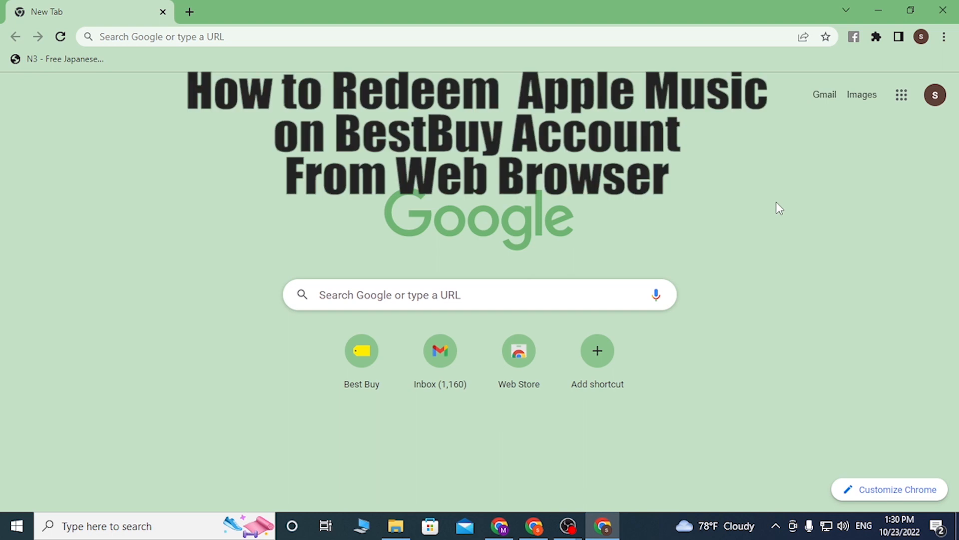
{"action": "mouse_move", "coordinate": [759, 212]}
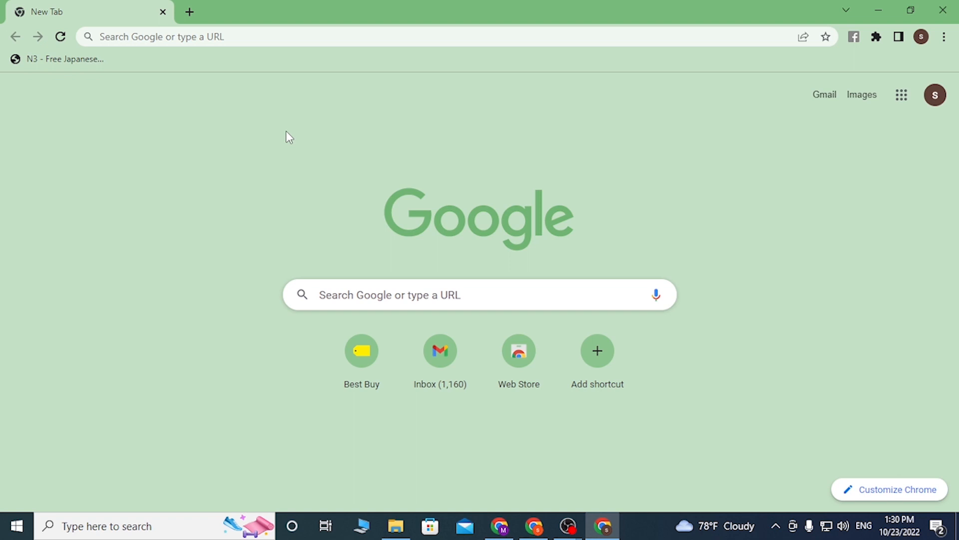
{"action": "mouse_move", "coordinate": [149, 471]}
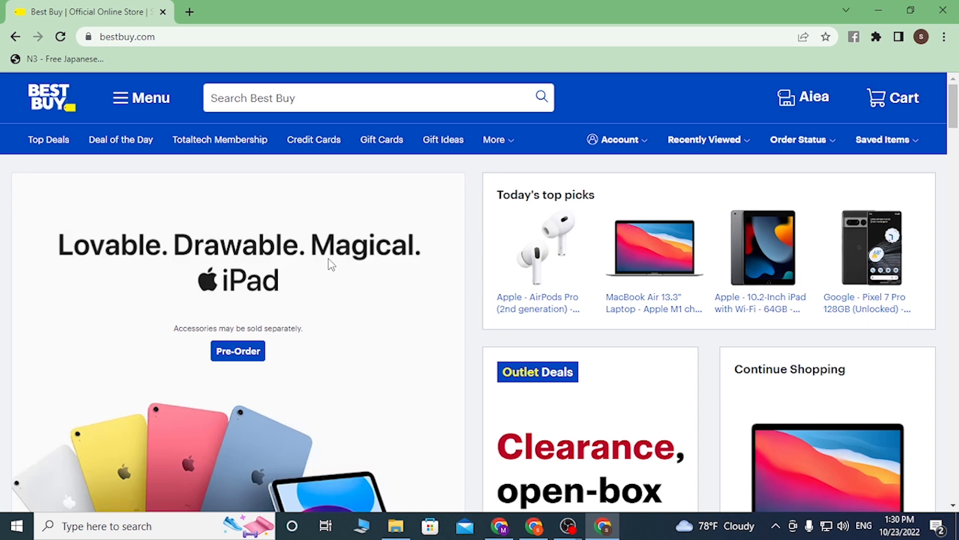
{"action": "mouse_move", "coordinate": [472, 121]}
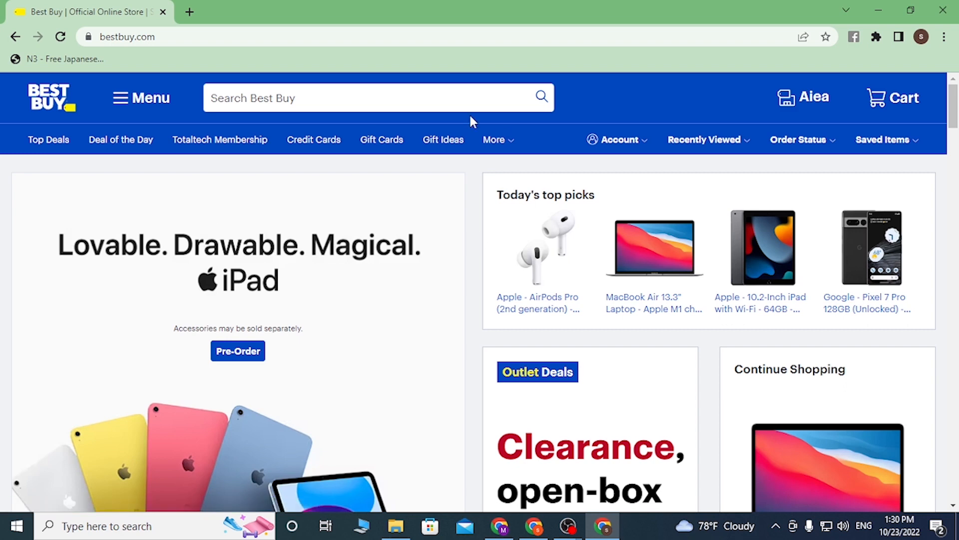
{"action": "mouse_move", "coordinate": [606, 158]}
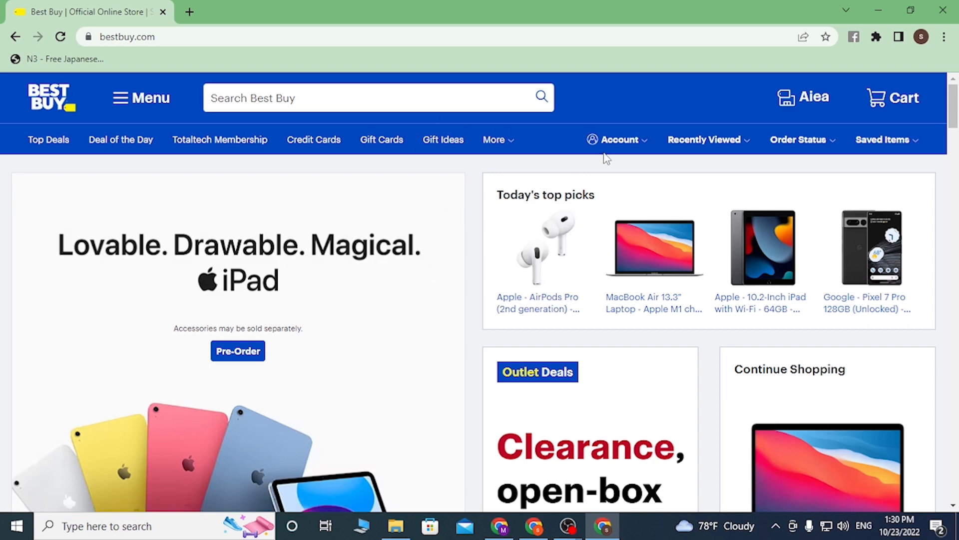
- Sign in to the Best Buy account using the saved email and password
{"action": "left_click", "coordinate": [617, 140]}
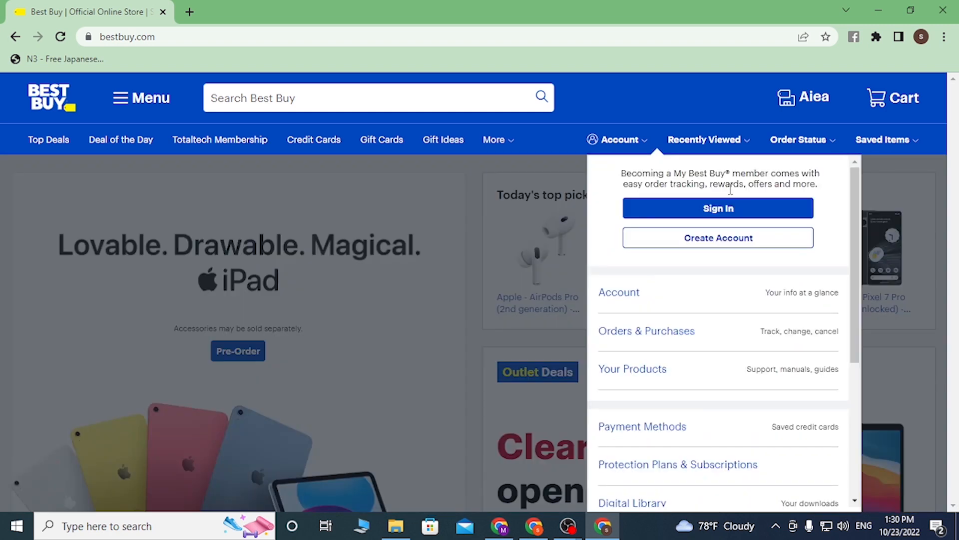
{"action": "left_click", "coordinate": [718, 208]}
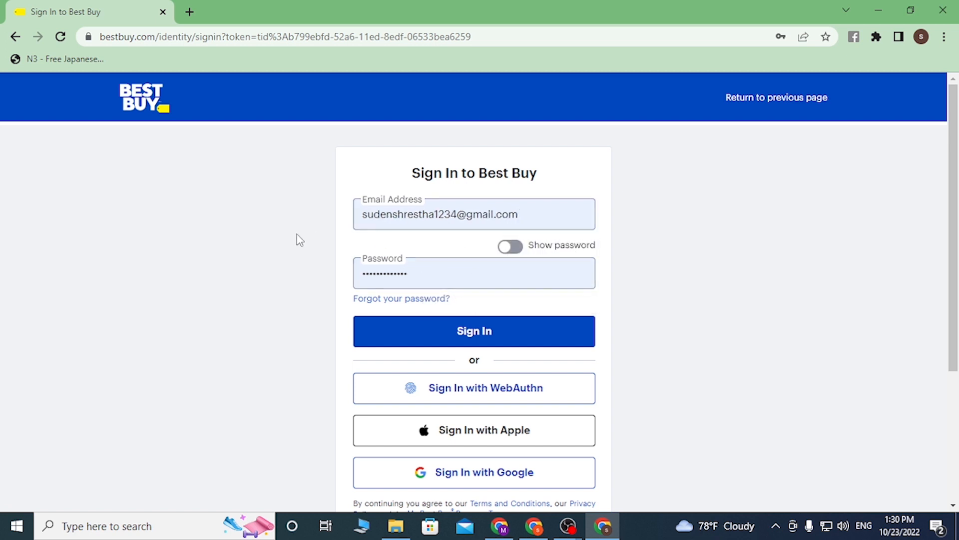
{"action": "scroll", "scroll_direction": "down", "scroll_amount": 3}
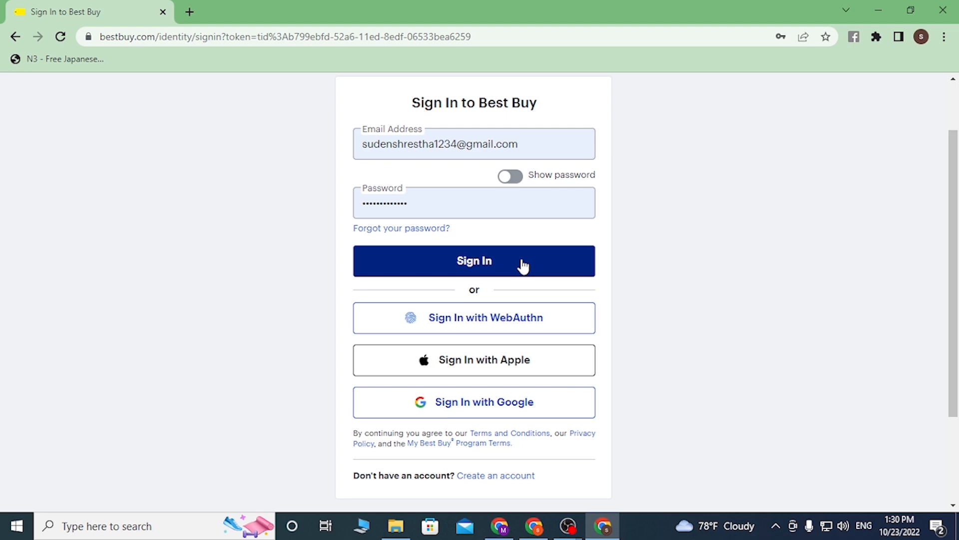
{"action": "left_click", "coordinate": [474, 260]}
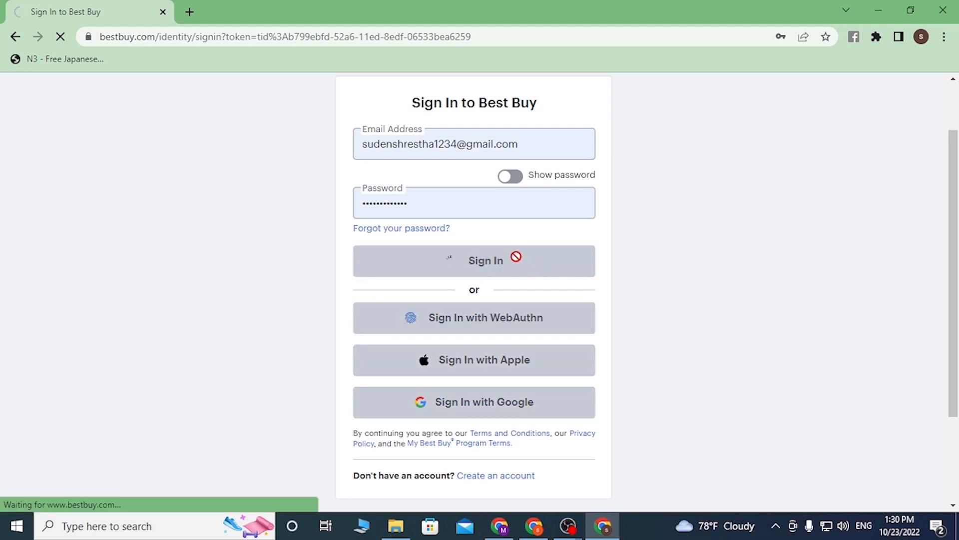
{"action": "left_click", "coordinate": [474, 259]}
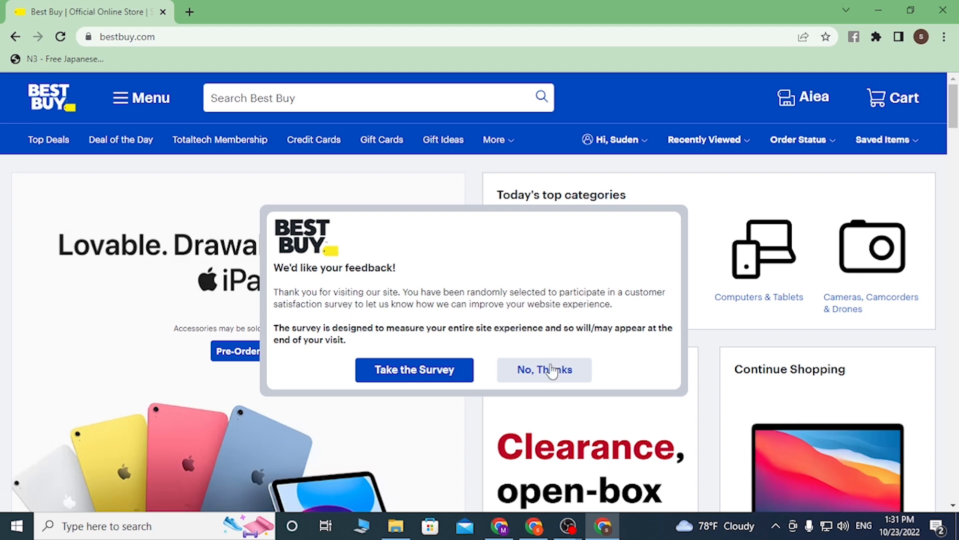
- Decline the feedback survey and search Best Buy for 'apple music'
{"action": "left_click", "coordinate": [544, 369]}
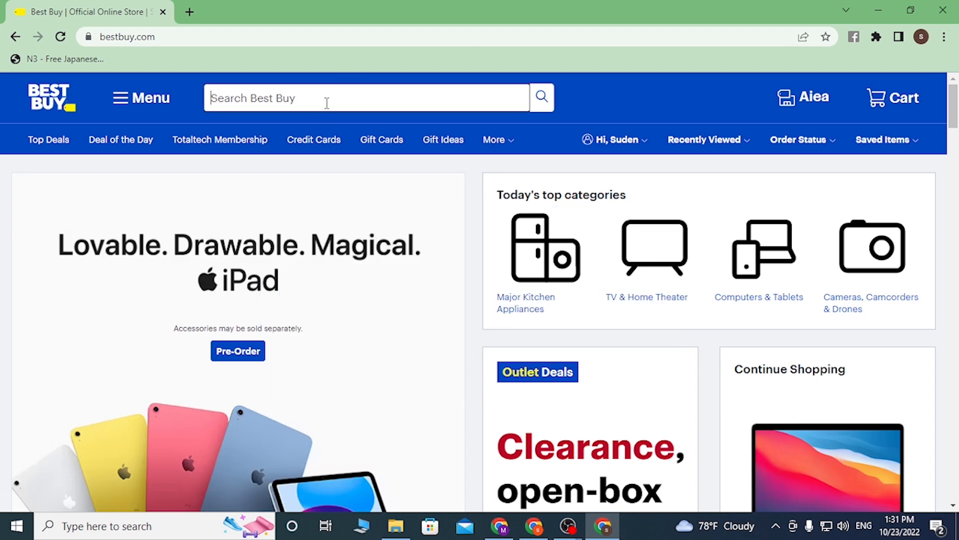
{"action": "type", "text": "apple music"}
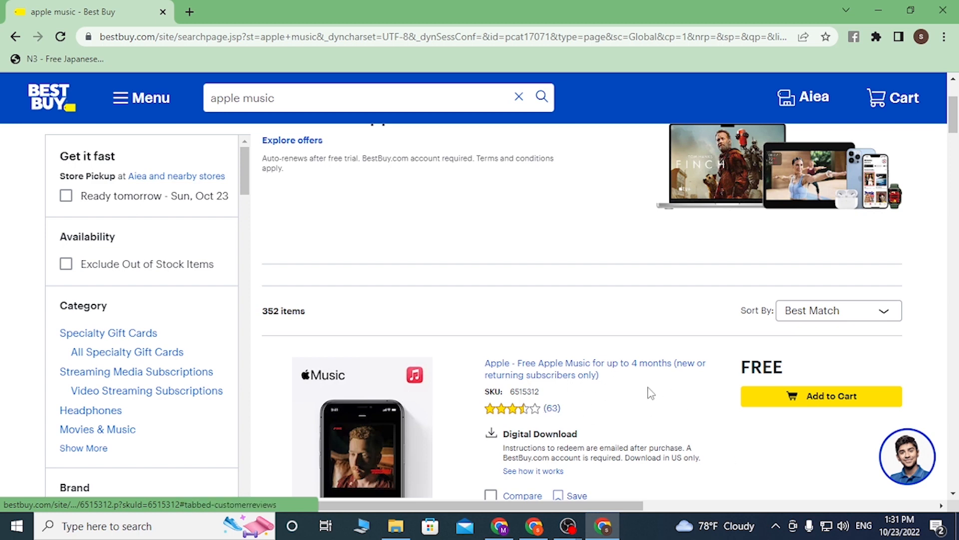
- Add the free Apple Music offer to the cart and proceed to checkout
{"action": "scroll", "scroll_direction": "down", "scroll_amount": 3}
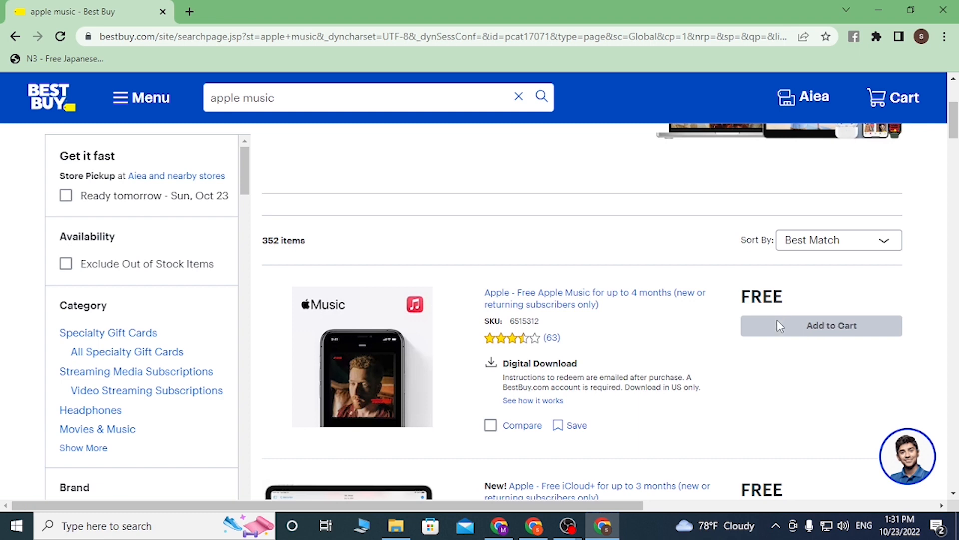
{"action": "left_click", "coordinate": [830, 326]}
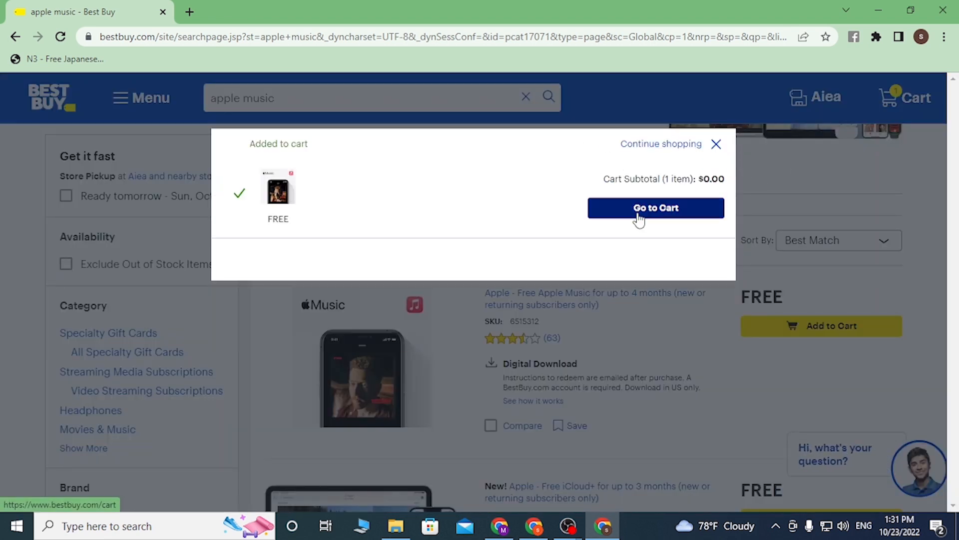
{"action": "left_click", "coordinate": [656, 208]}
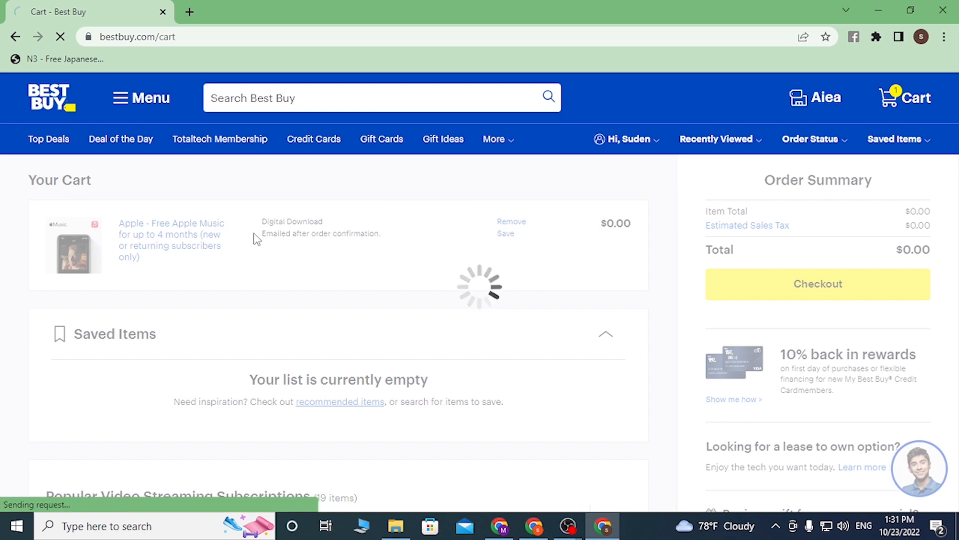
{"action": "left_click", "coordinate": [817, 283]}
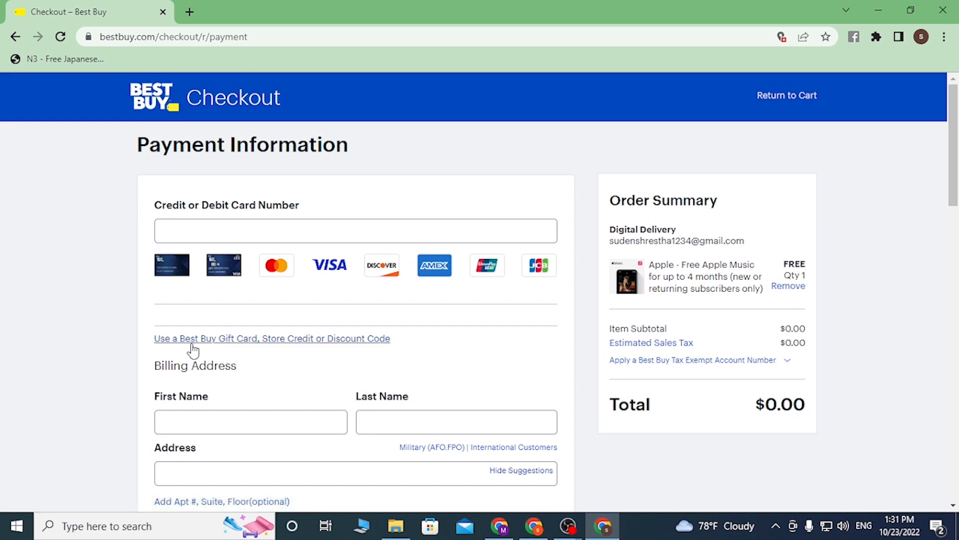
- Try the gift card option, focus the card number field and close the 'order total covered' notice
{"action": "left_click", "coordinate": [355, 231]}
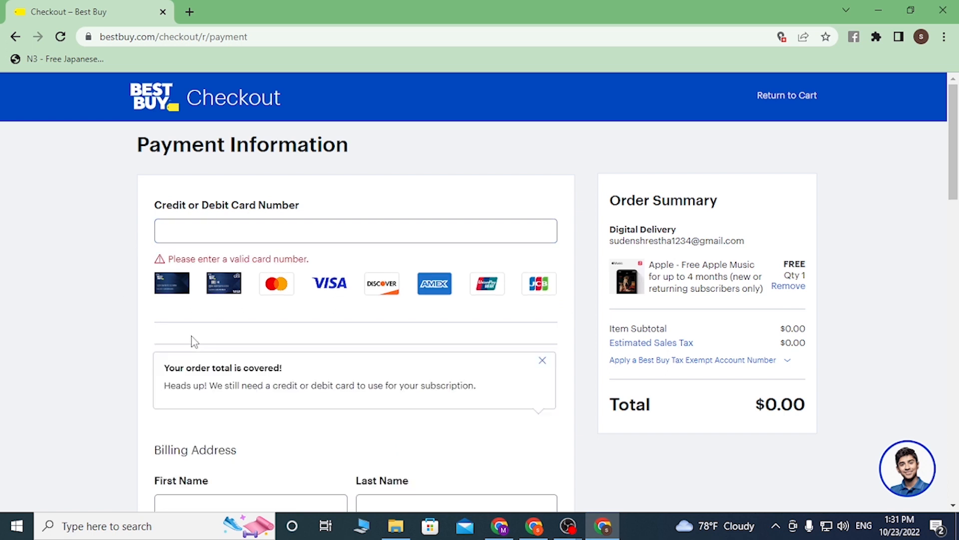
{"action": "mouse_move", "coordinate": [391, 256]}
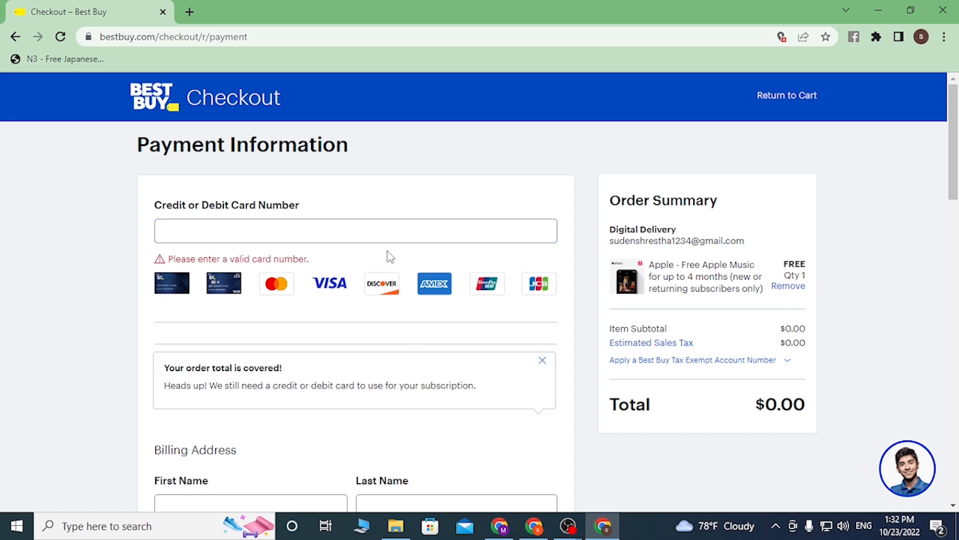
{"action": "left_click", "coordinate": [356, 231]}
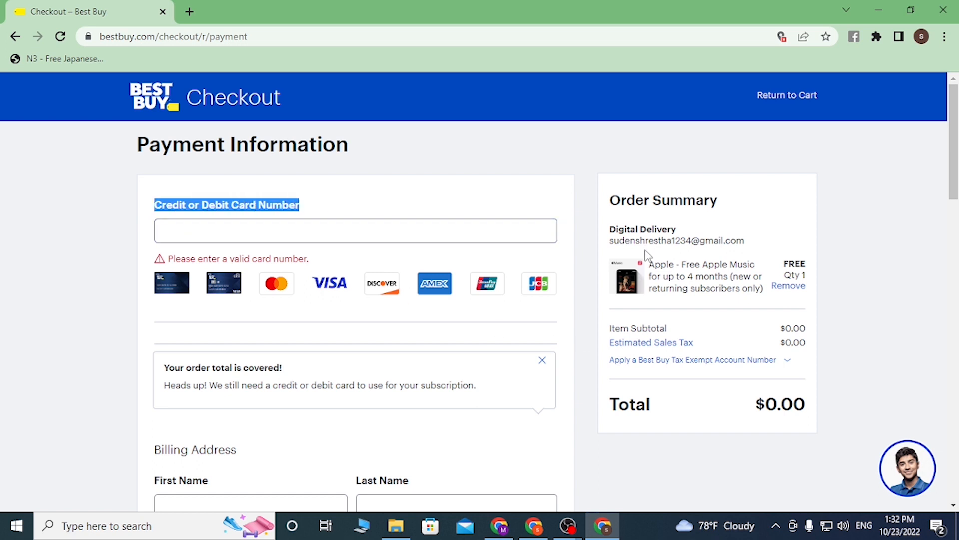
{"action": "left_click", "coordinate": [356, 231]}
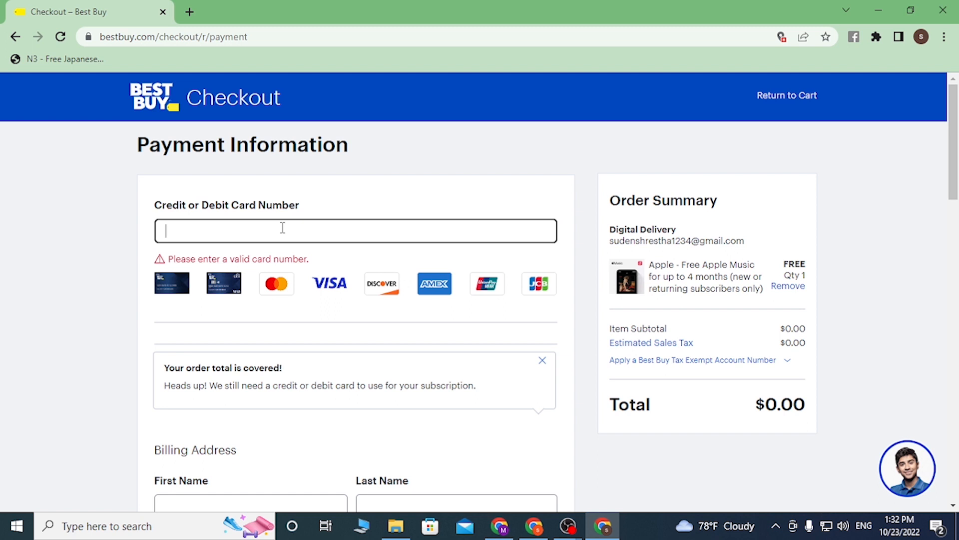
{"action": "left_click", "coordinate": [541, 361]}
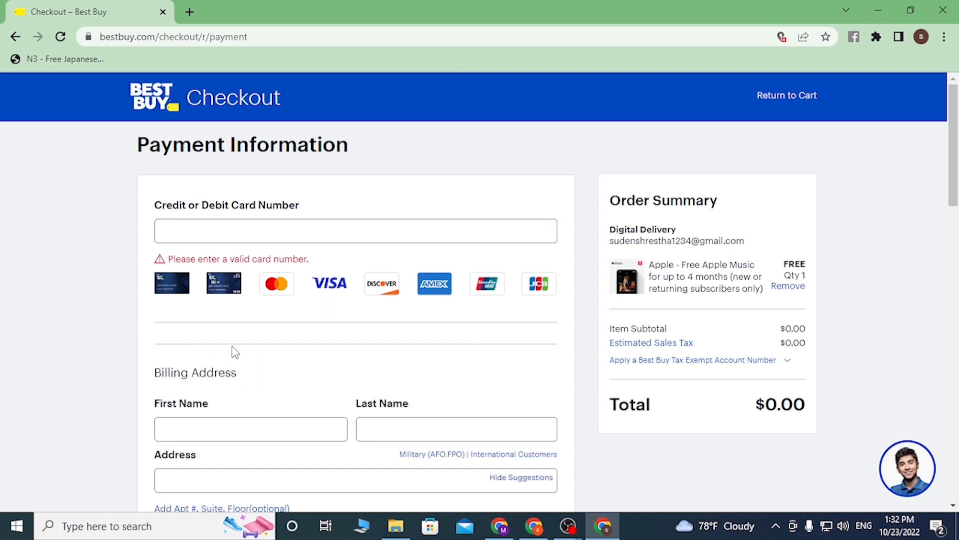
{"action": "mouse_move", "coordinate": [246, 335]}
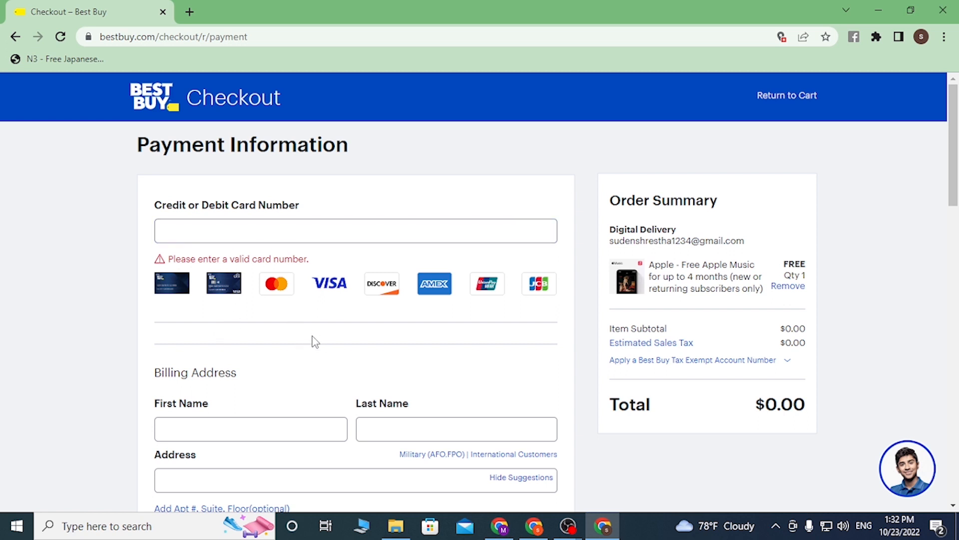
{"action": "mouse_move", "coordinate": [334, 342]}
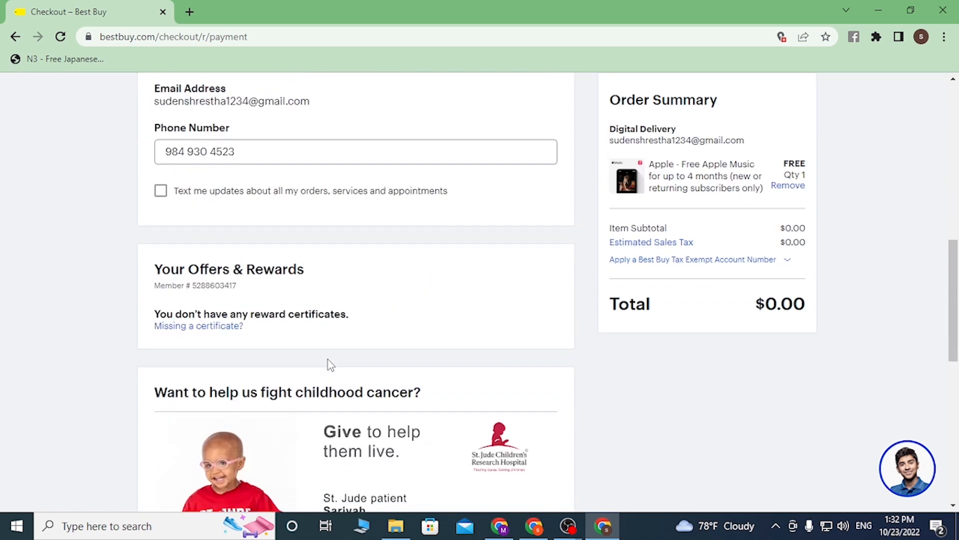
- Attempt Place Your Order on the $0.00 total, returning to the empty card number field
{"action": "scroll", "scroll_direction": "down", "scroll_amount": 3}
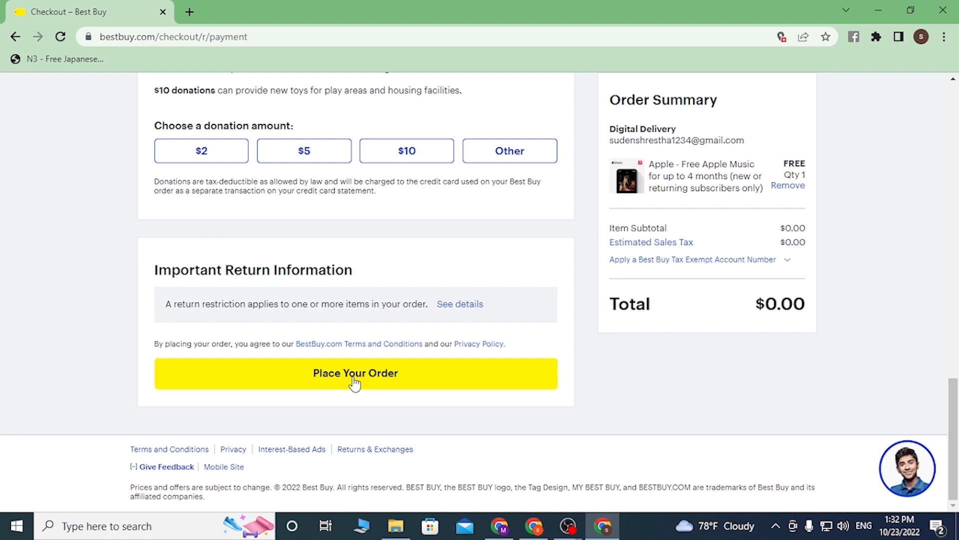
{"action": "left_click", "coordinate": [356, 372]}
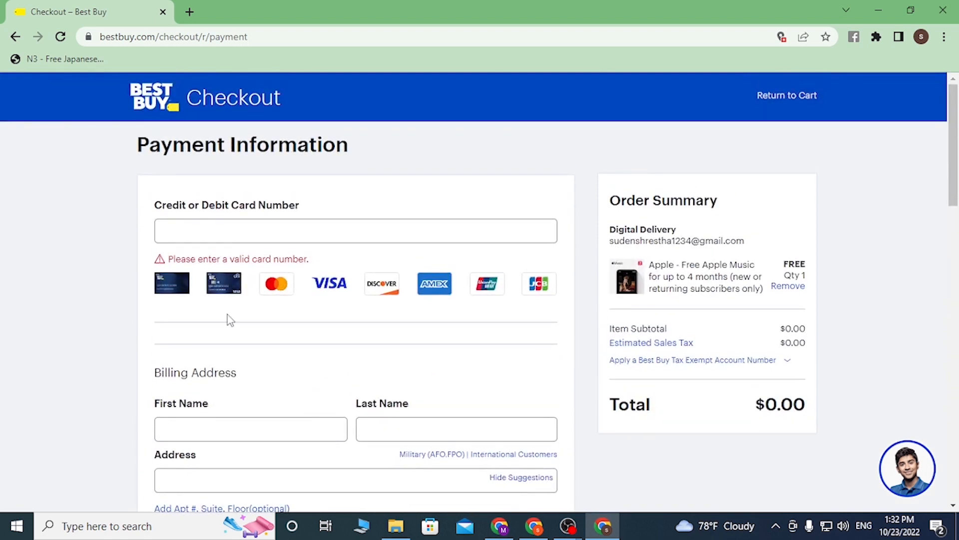
{"action": "mouse_move", "coordinate": [229, 310]}
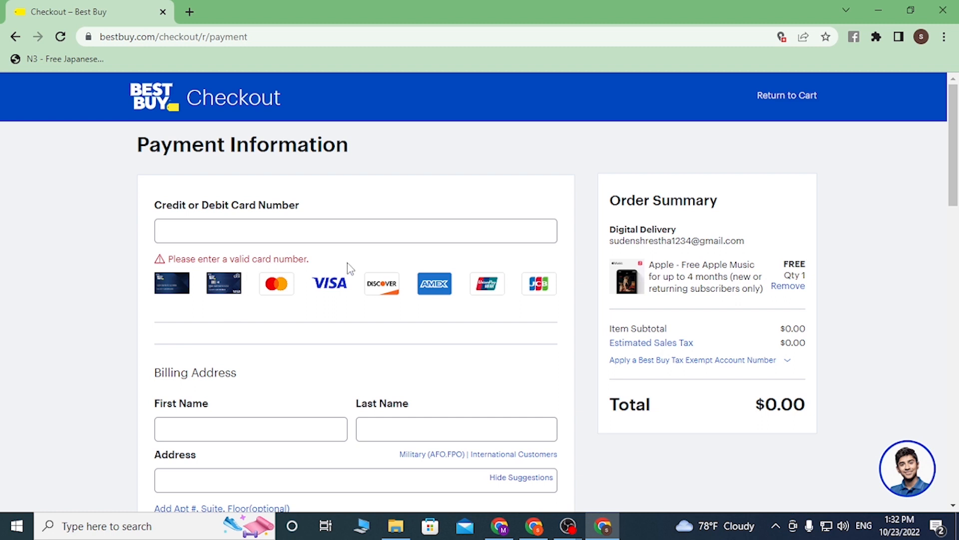
{"action": "mouse_move", "coordinate": [378, 271]}
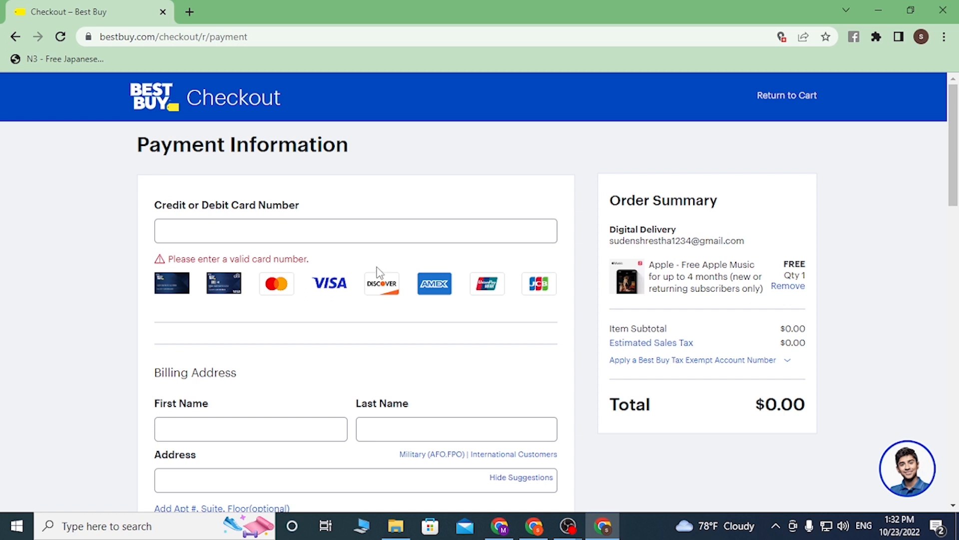